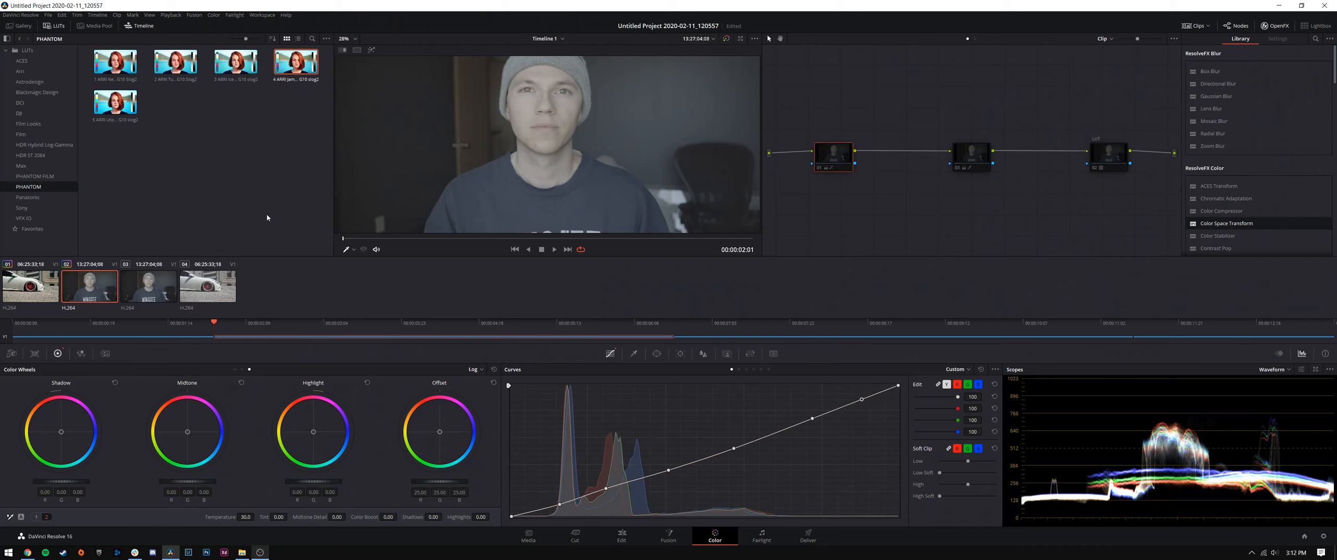
mouse_move(468, 301)
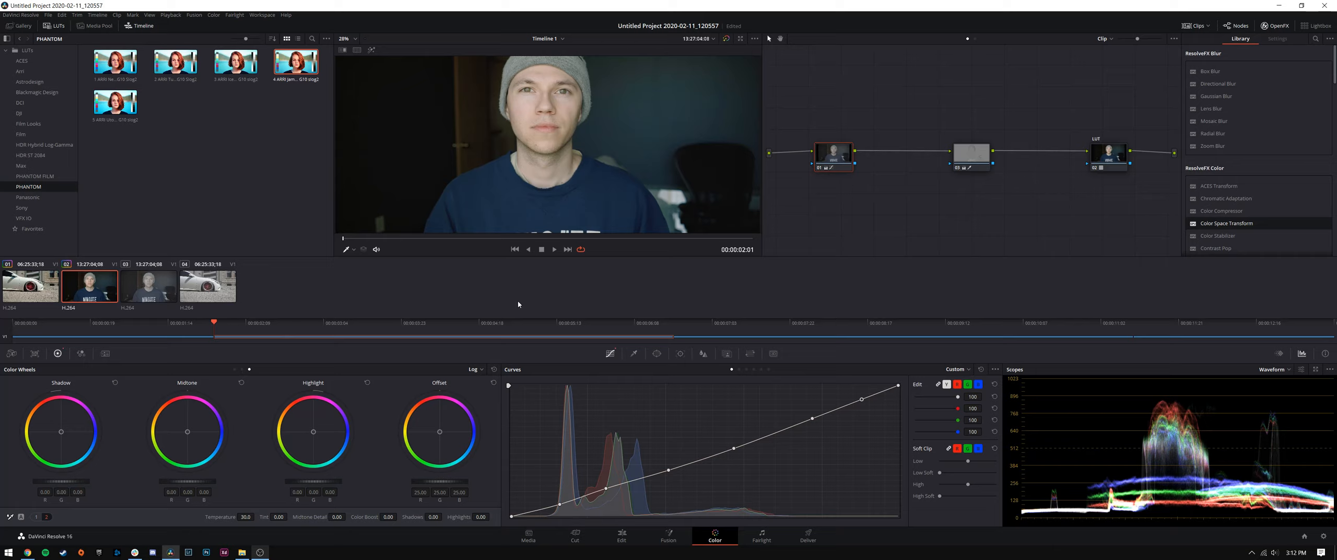
mouse_move(487, 299)
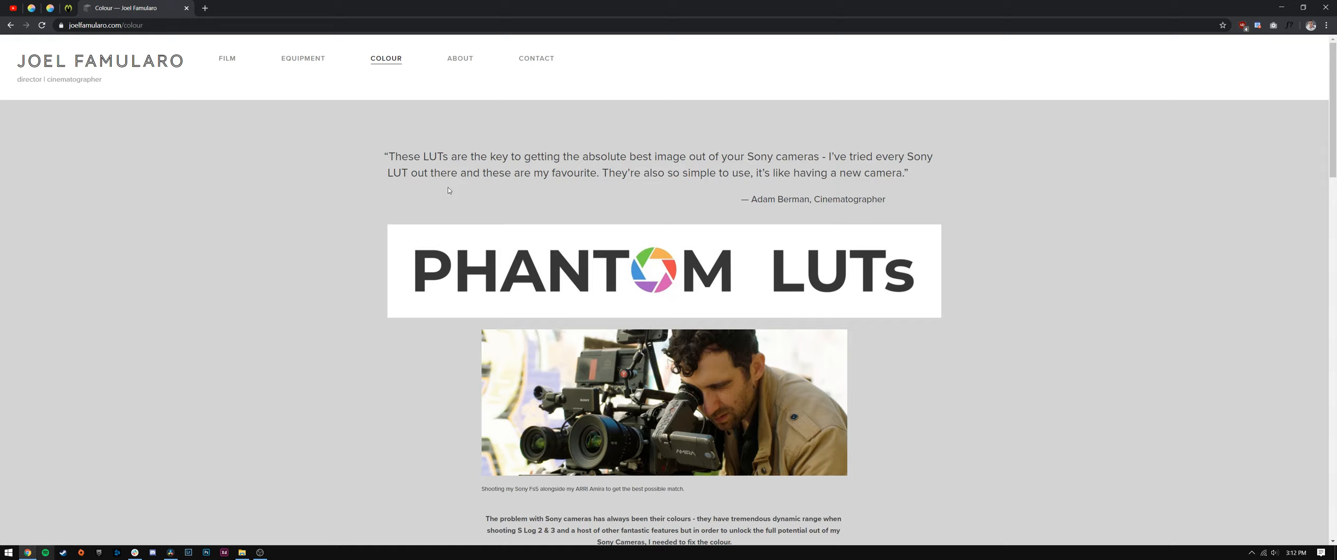
mouse_move(344, 279)
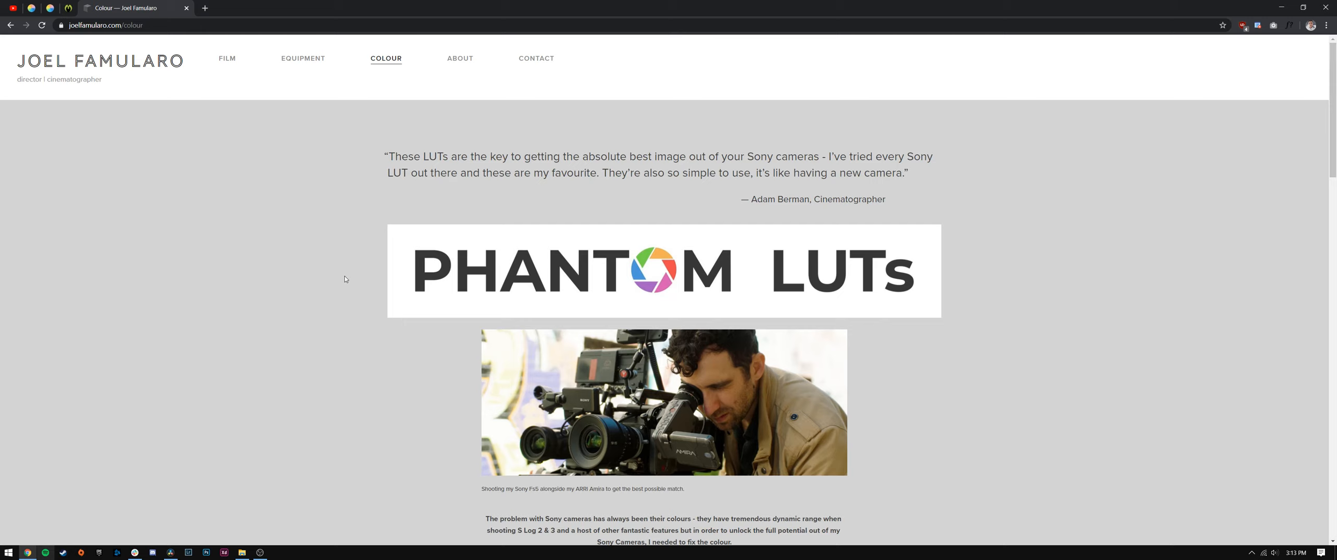
- Scroll the Phantom LUTs colour page down to the Alexa Look and Film Look packs
scroll("down", 3)
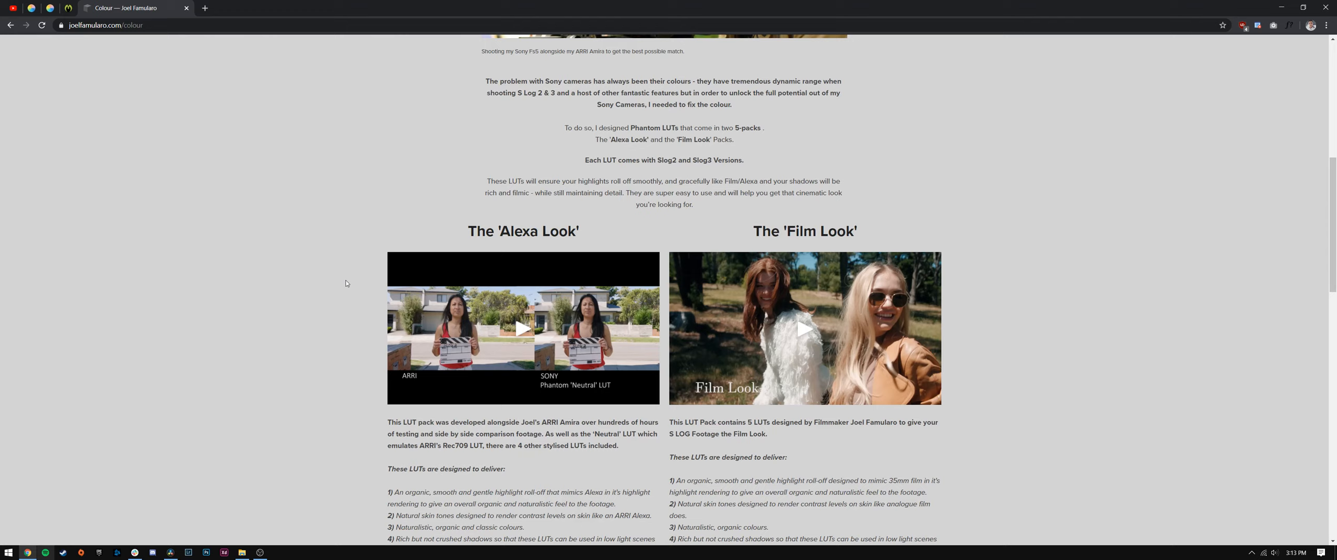
scroll("down", 3)
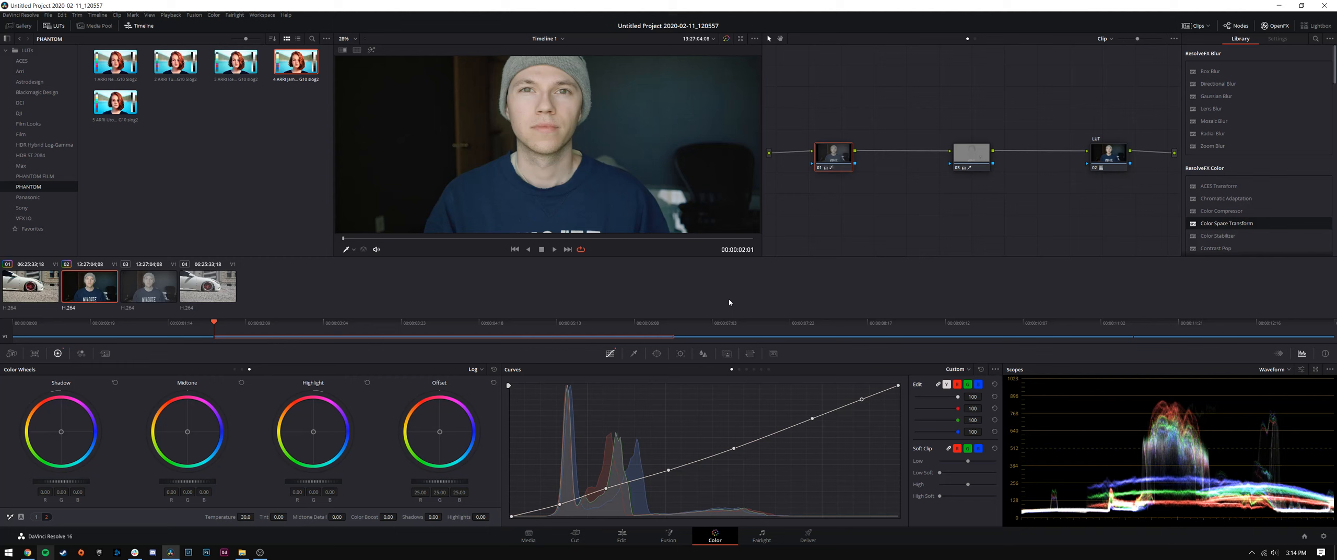
mouse_move(225, 172)
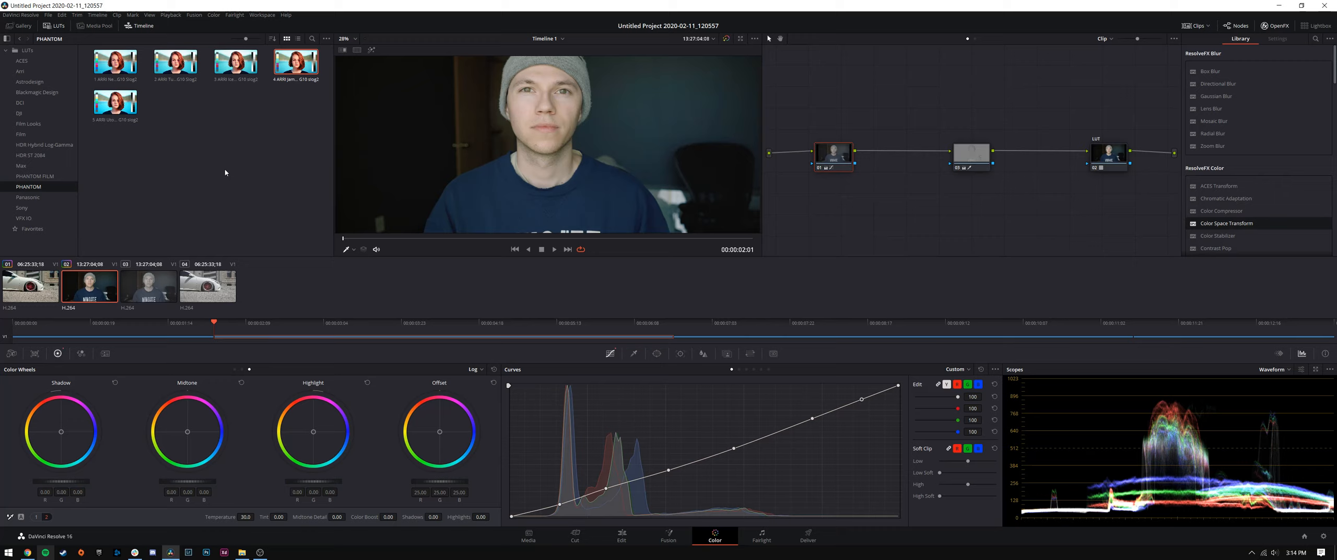
mouse_move(186, 234)
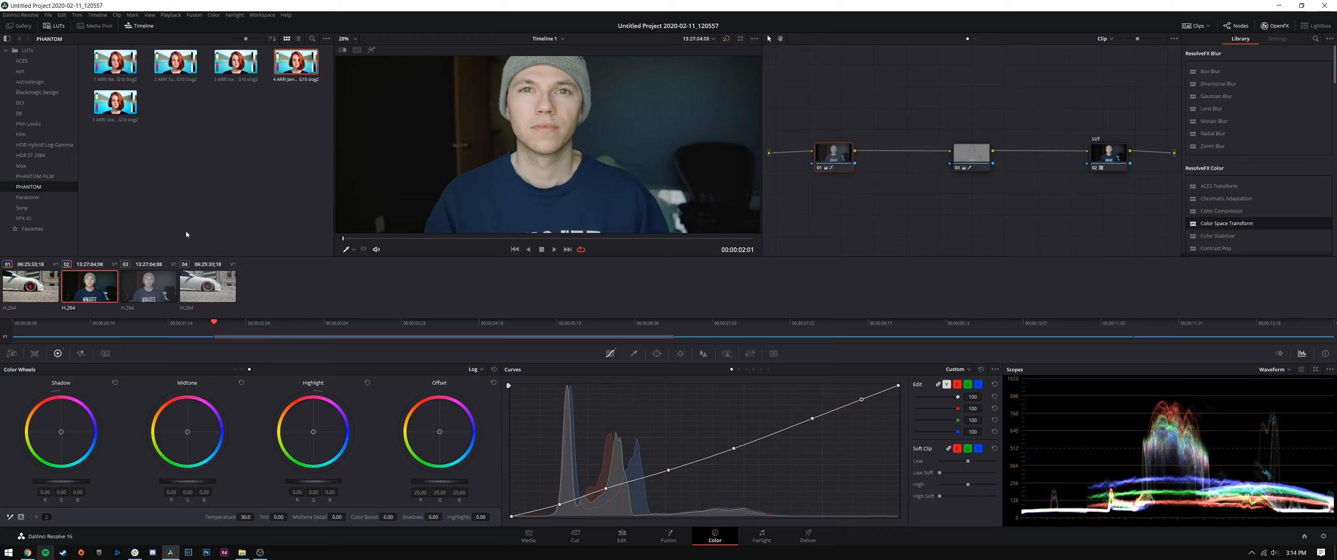
mouse_move(231, 199)
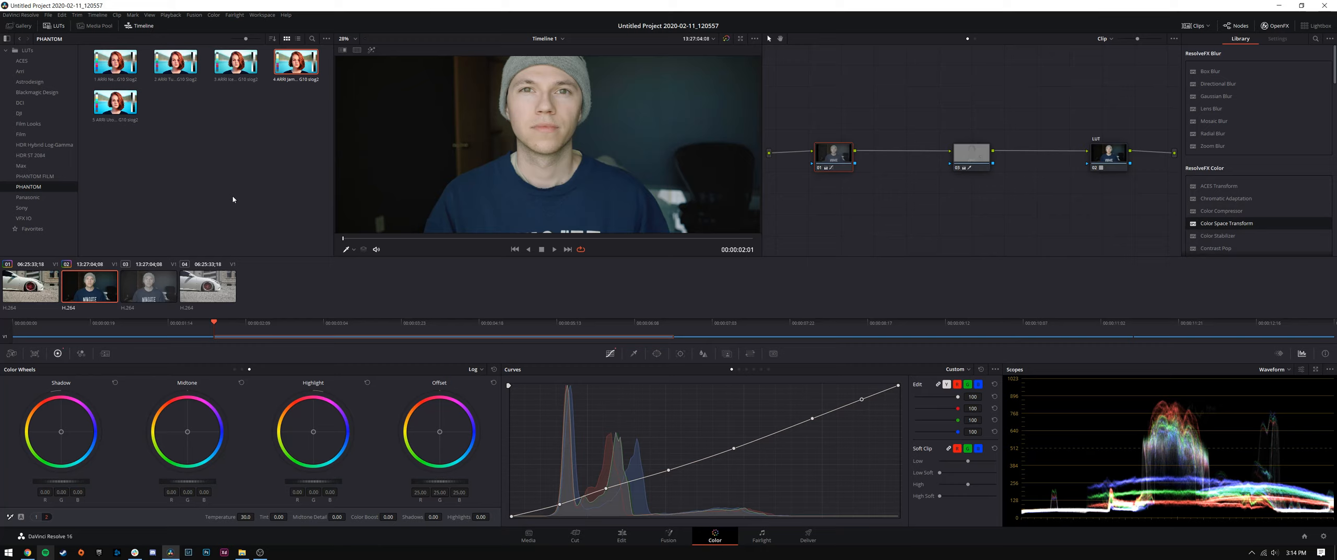
left_click(149, 286)
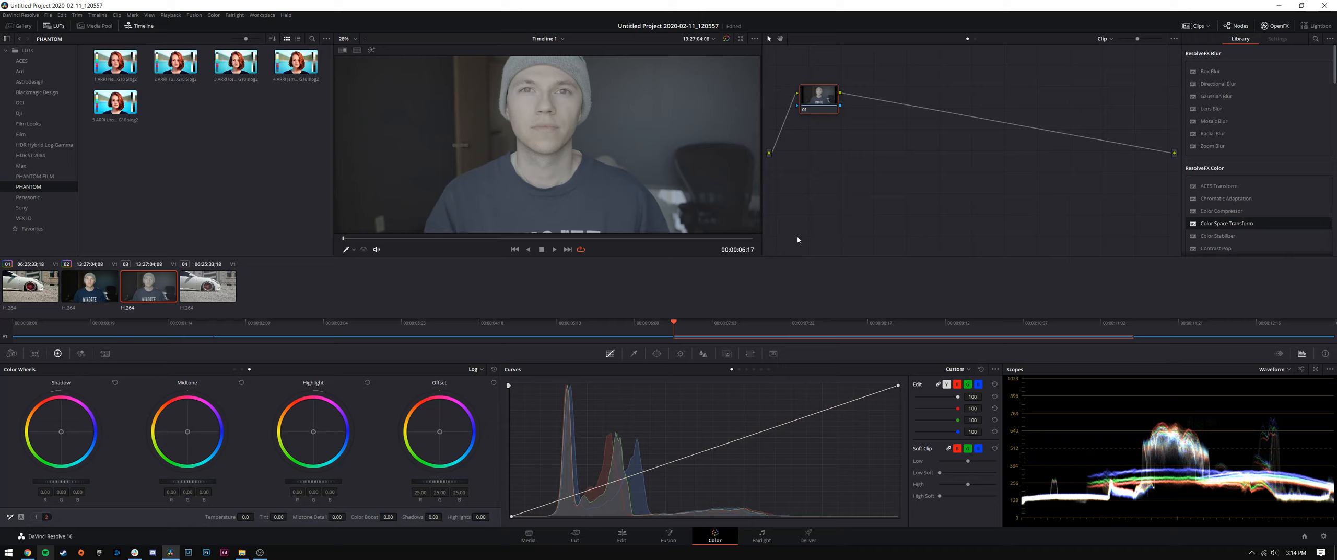
mouse_move(679, 353)
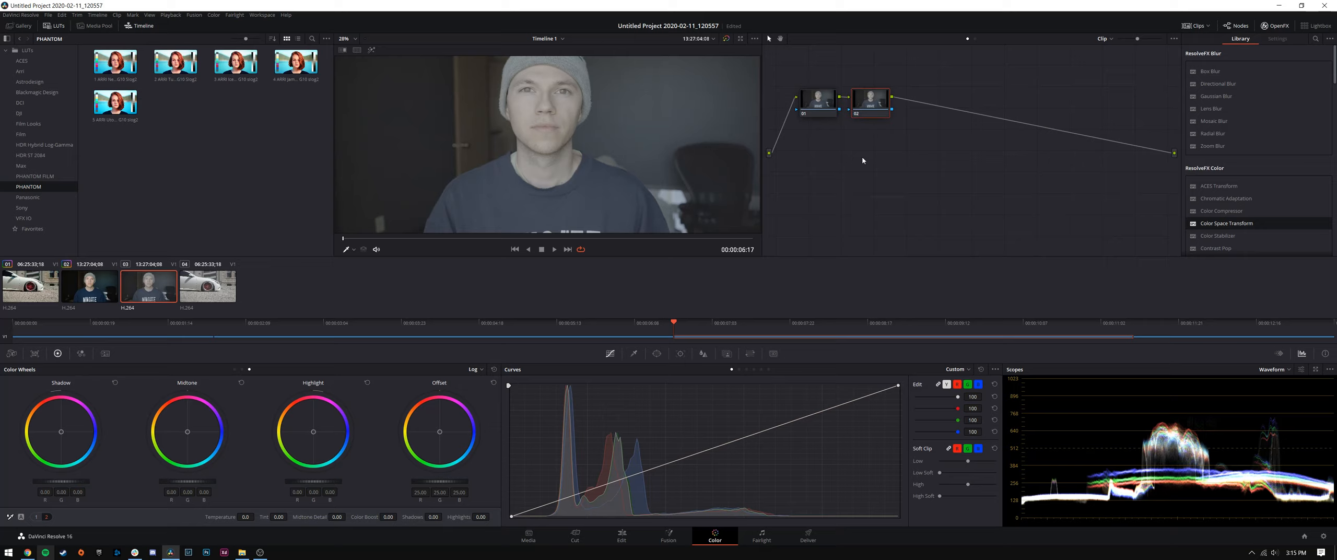
mouse_move(849, 181)
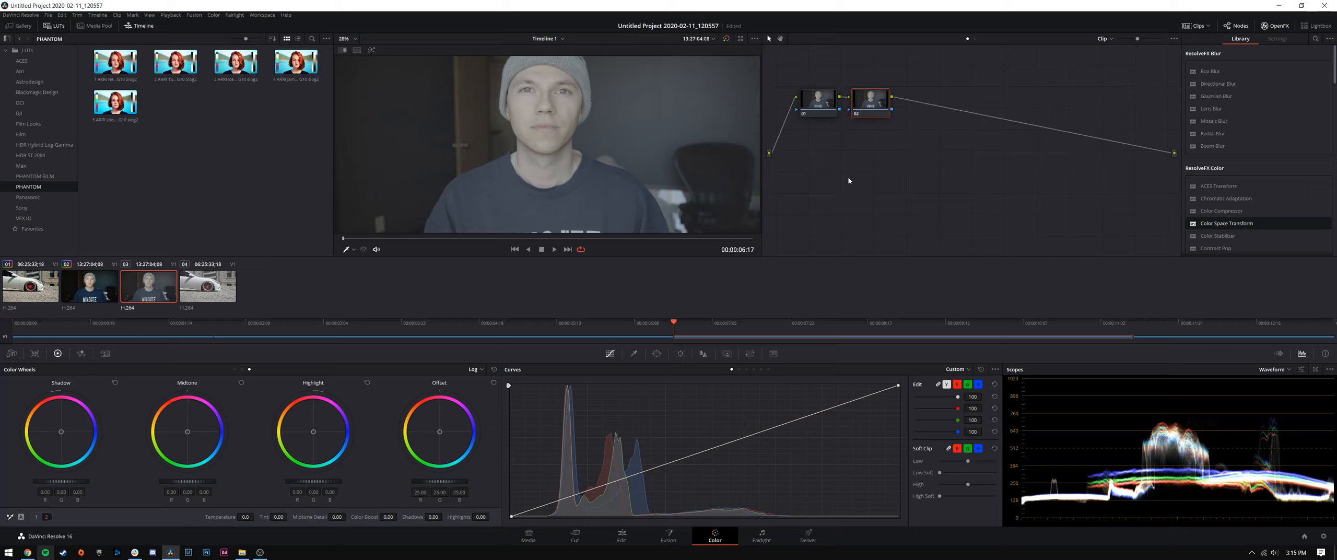
mouse_move(865, 102)
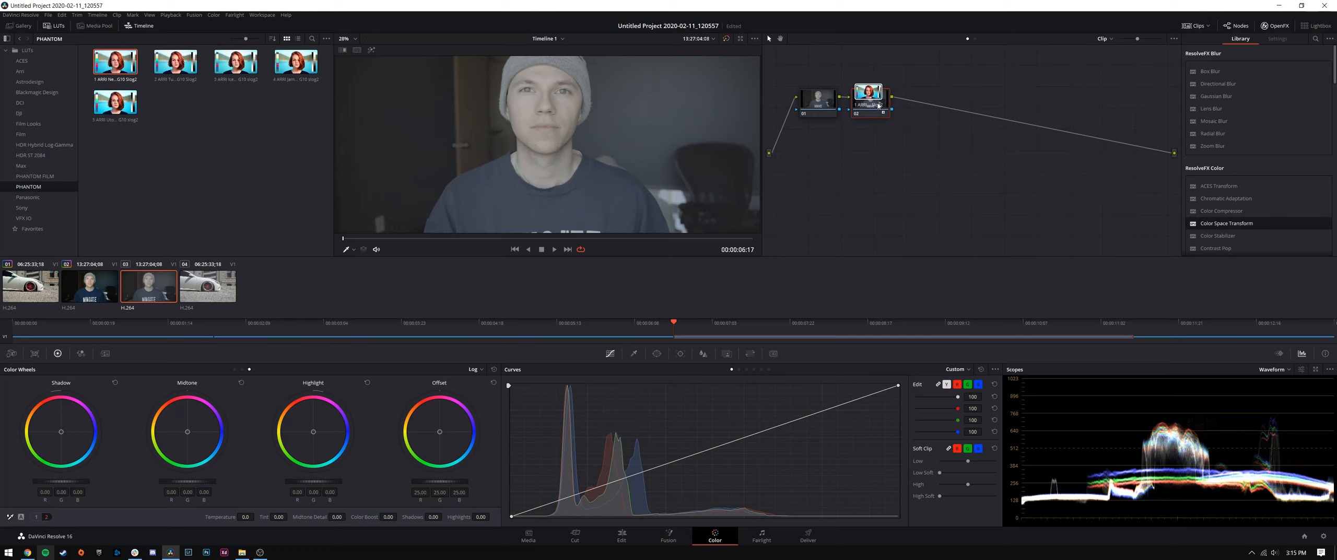
- Apply the Phantom neutral LUT to node 02 of the third clip
left_click(868, 92)
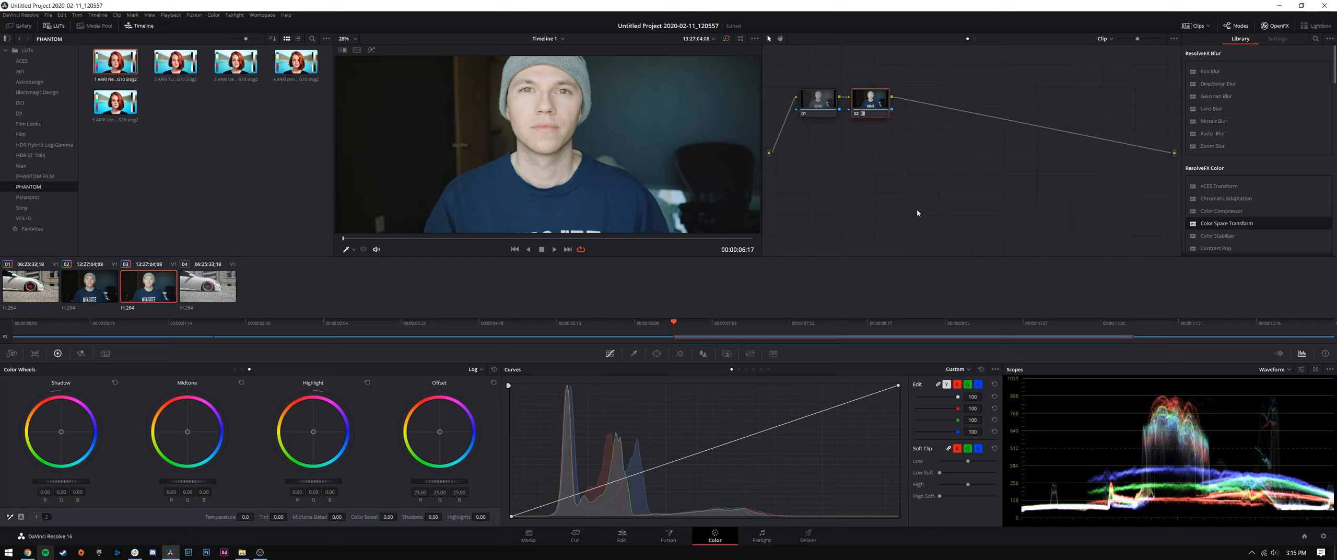
mouse_move(601, 141)
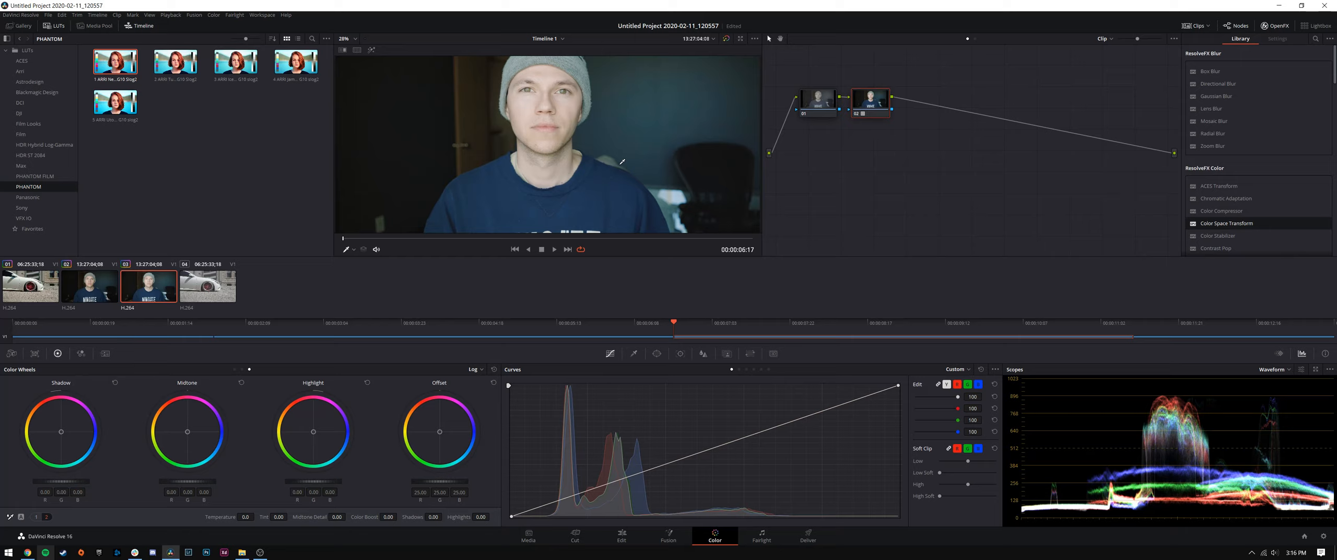
mouse_move(693, 156)
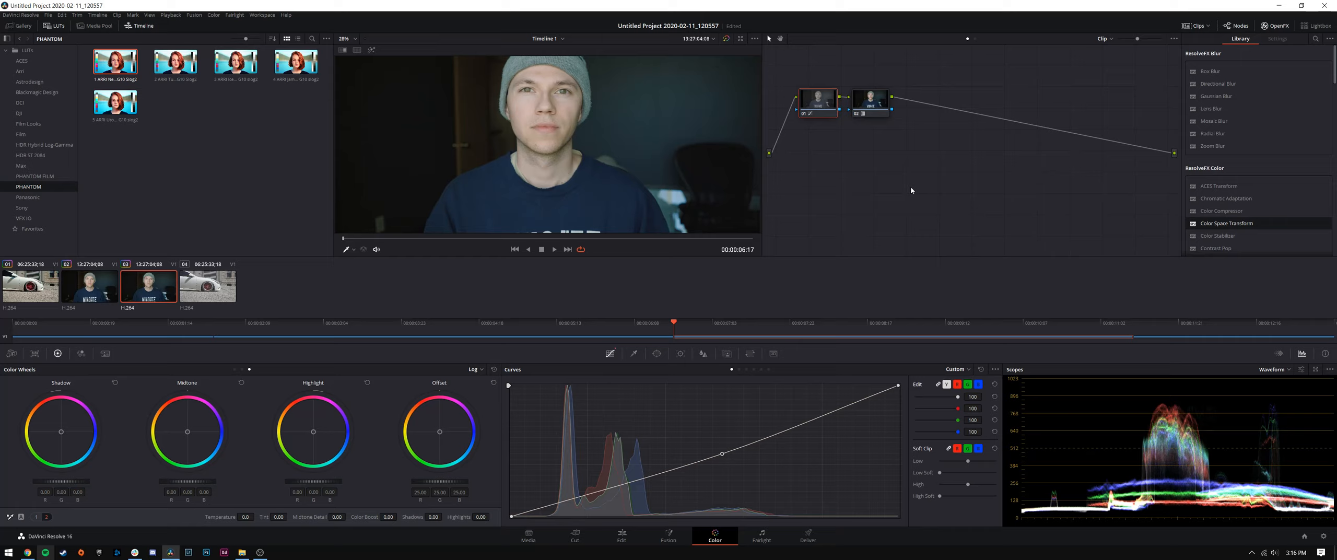
mouse_move(819, 190)
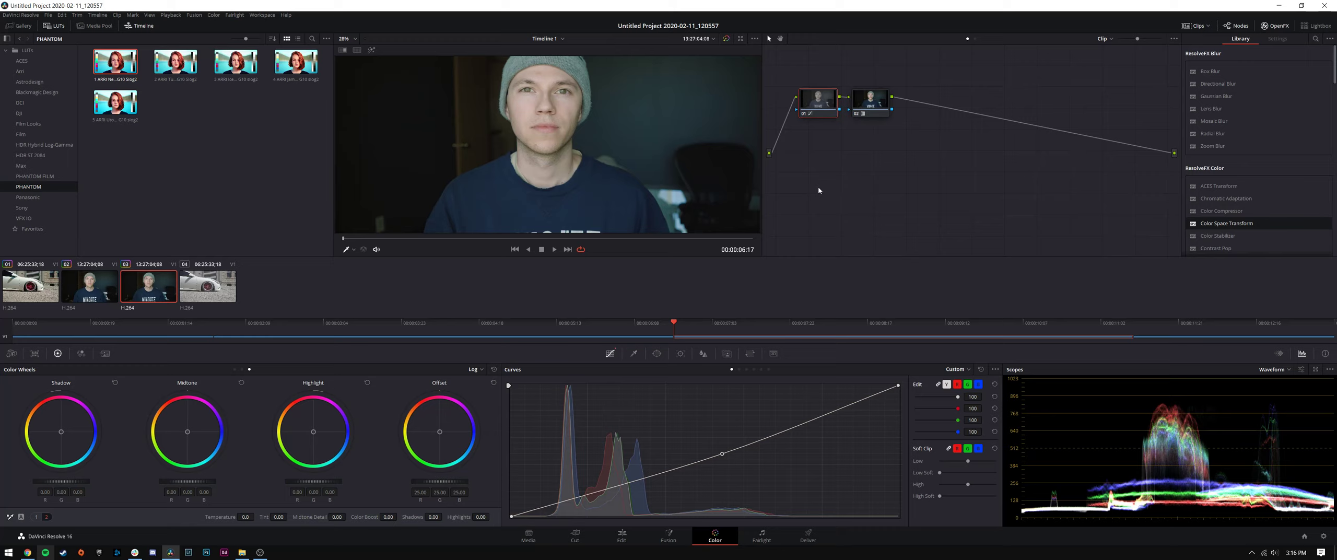
left_click(35, 176)
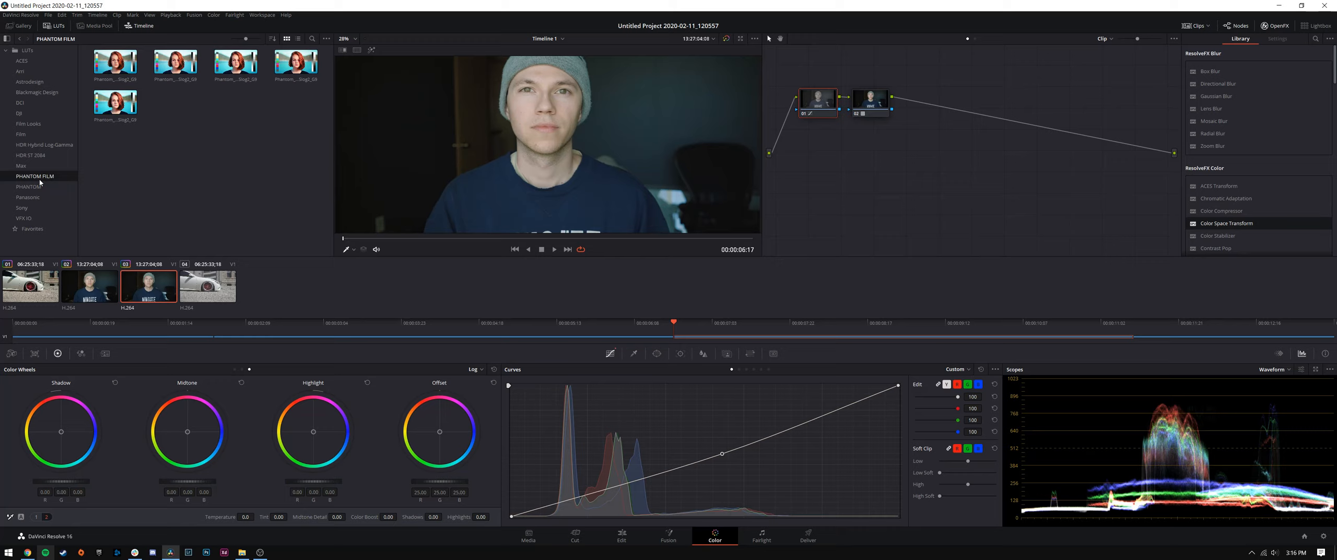
left_click(28, 186)
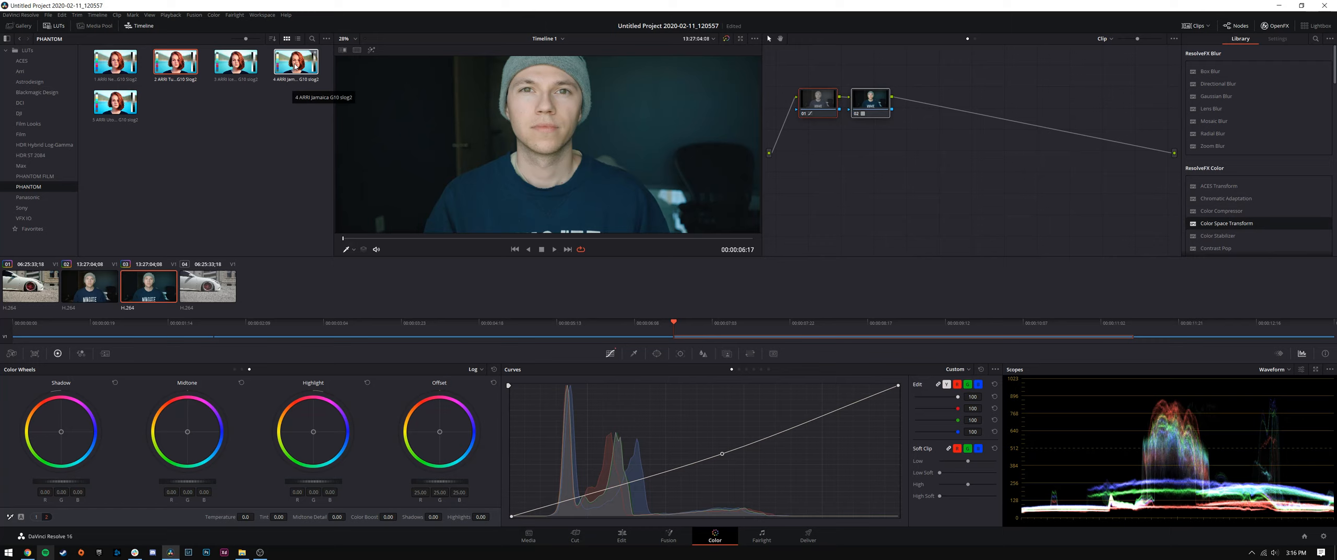
left_click(35, 176)
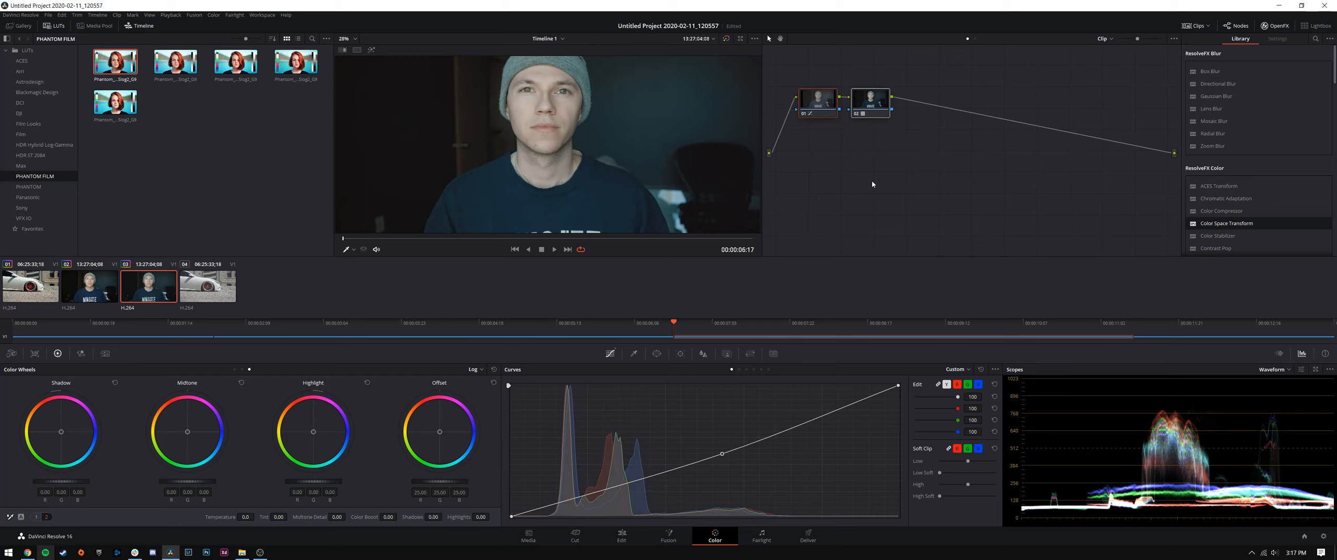
left_click(29, 186)
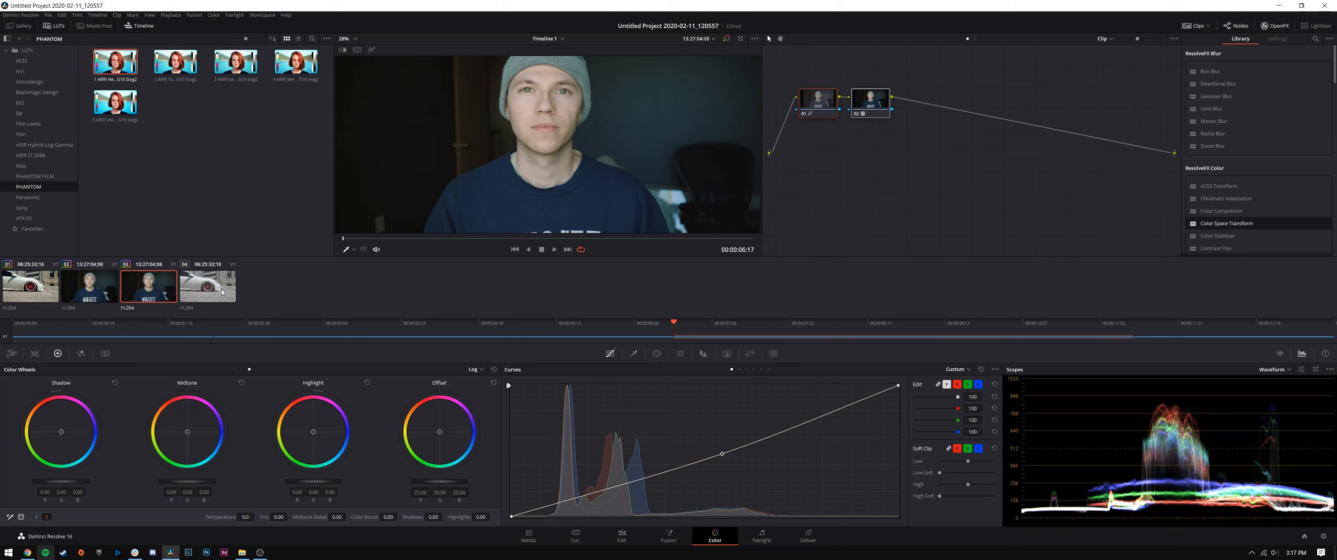
- Select clip 01, the white car with its two-node curves grade
left_click(30, 285)
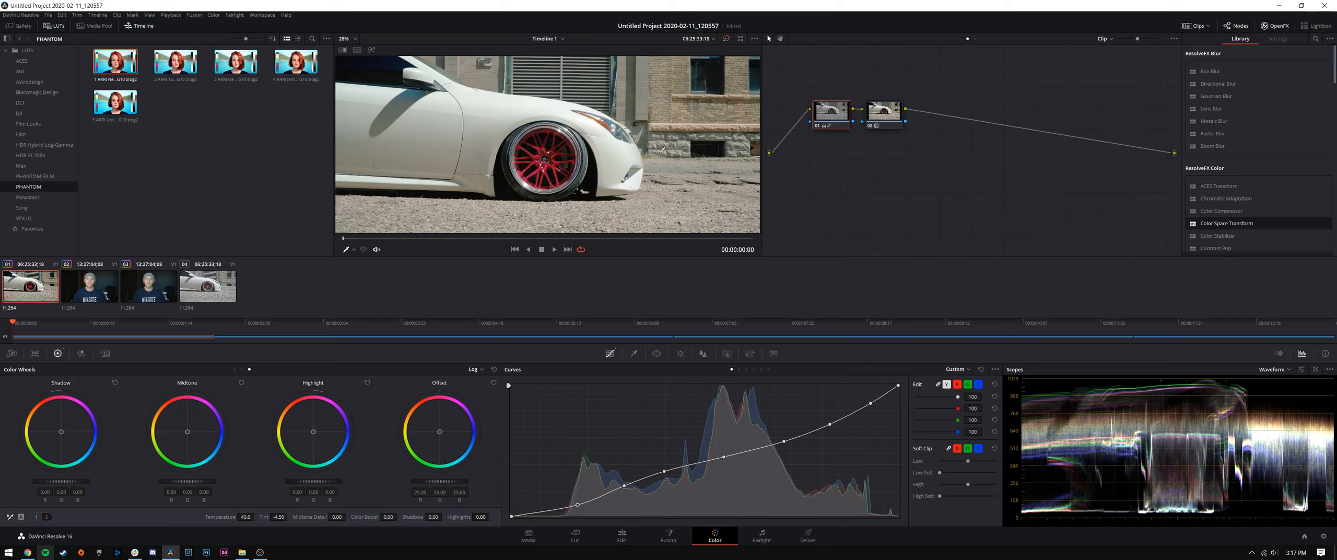
mouse_move(729, 125)
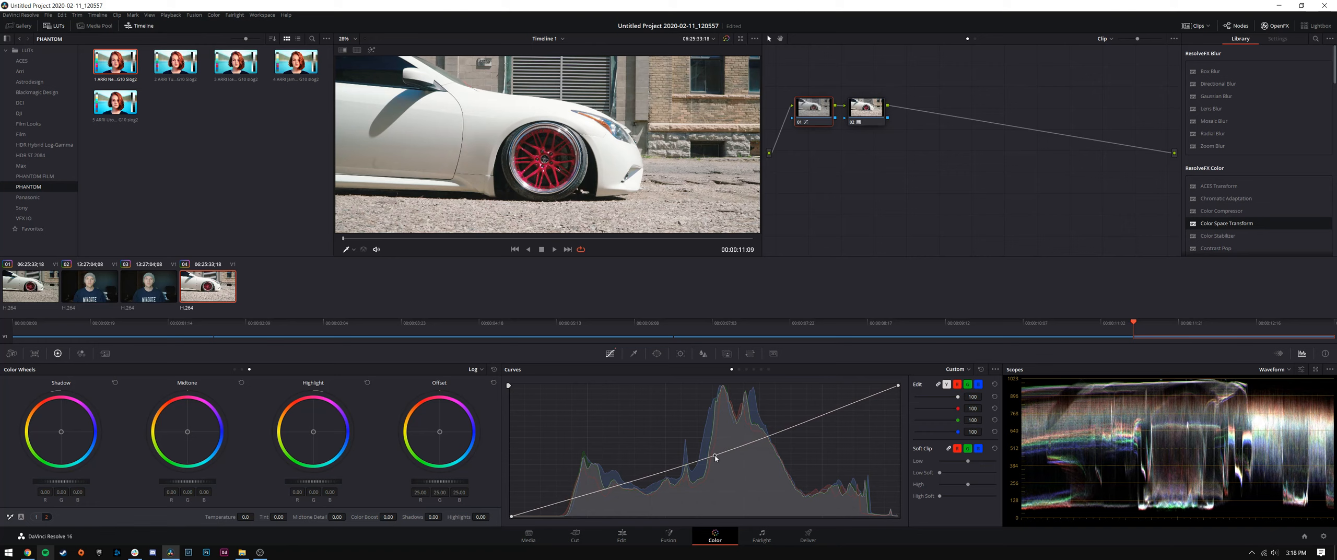
- Shape the white-car clip's custom curve into a contrast curve with lifted highlights
left_click_drag(715, 456, 568, 507)
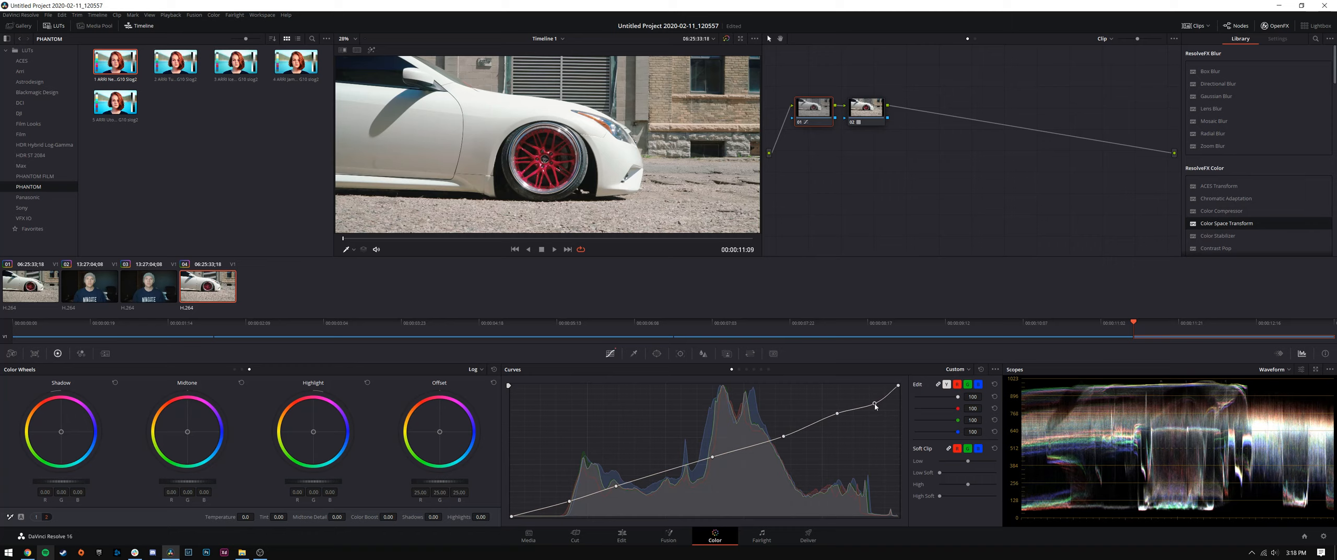
left_click_drag(874, 406, 899, 385)
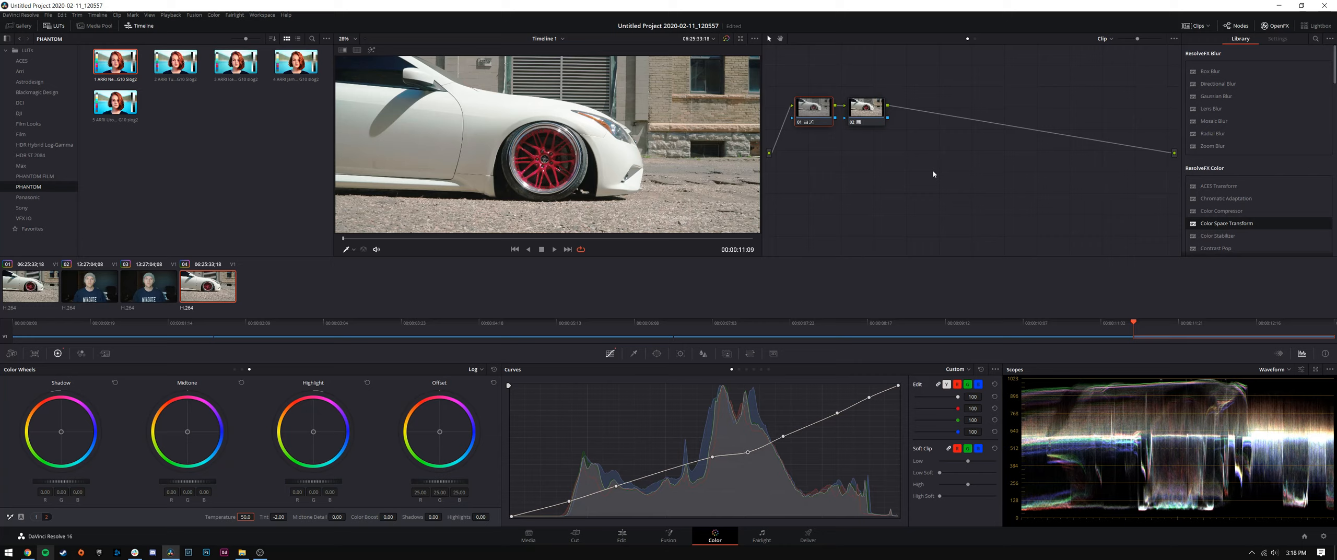
mouse_move(933, 174)
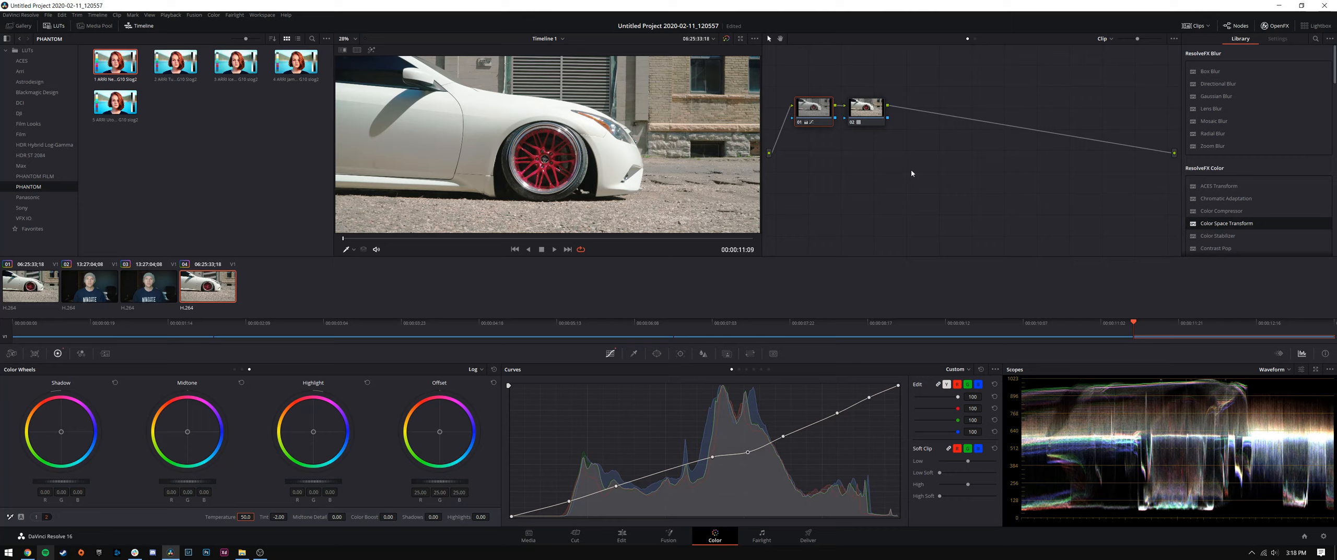